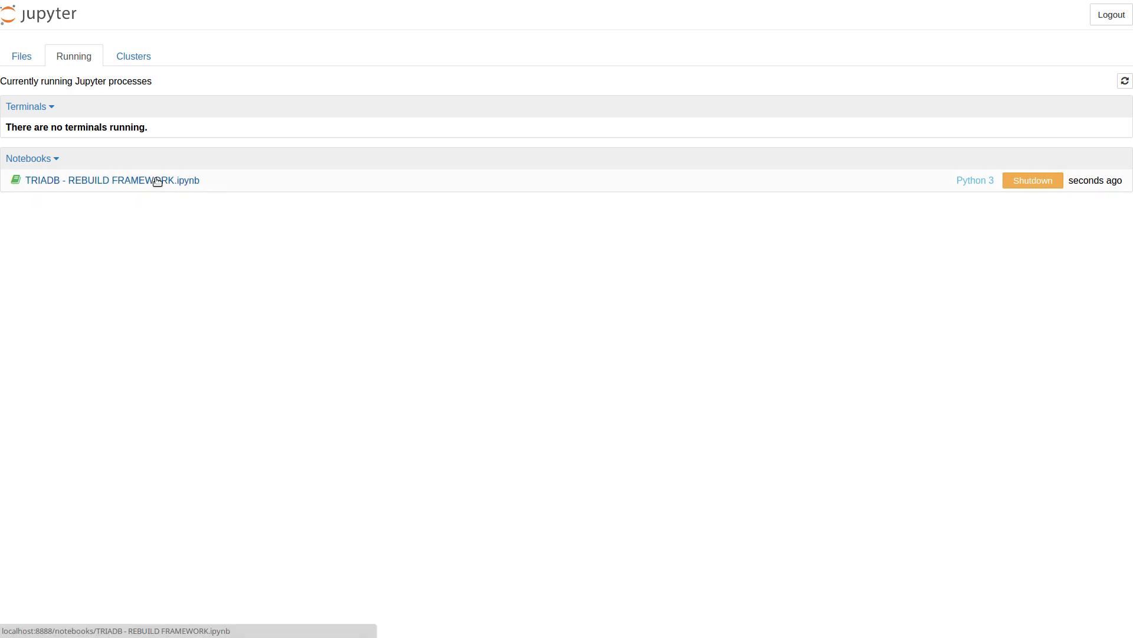
{"action": "mouse_move", "coordinate": [156, 191]}
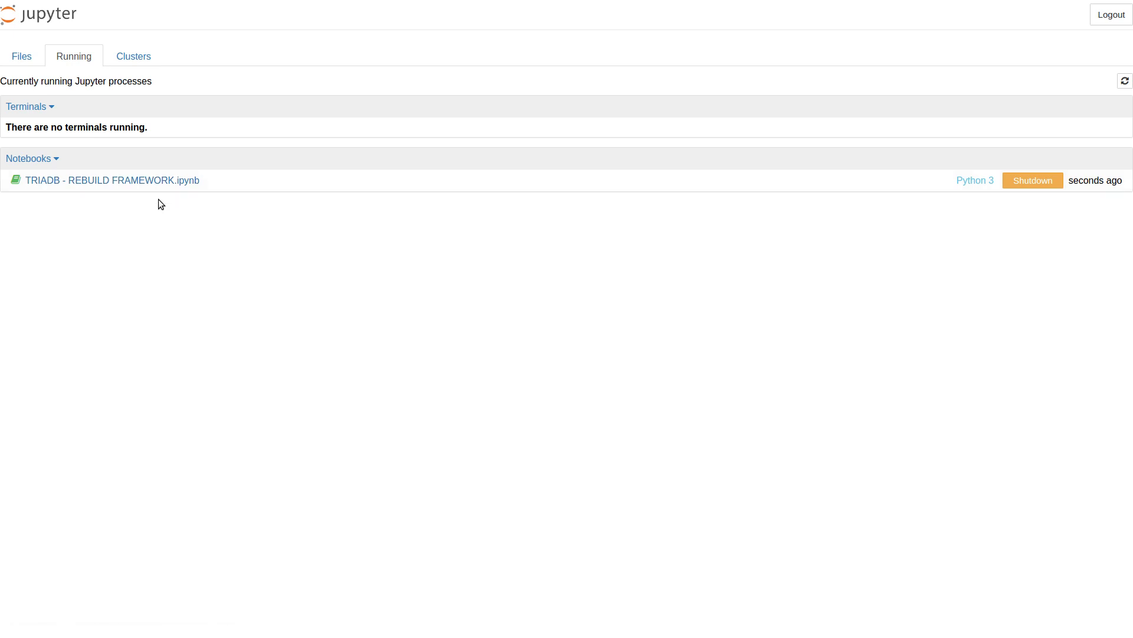
Open TRIADB - REBUILD FRAMEWORK.ipynb from the Running list and highlight its import and framework-creation lines
{"action": "left_click", "coordinate": [113, 179]}
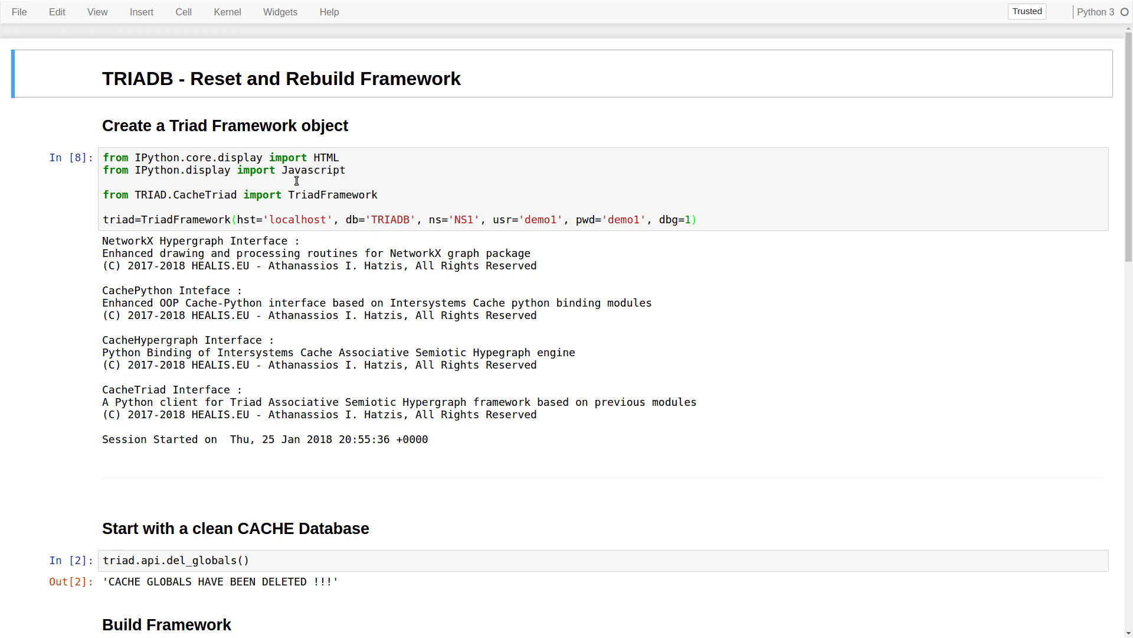
{"action": "mouse_move", "coordinate": [198, 144]}
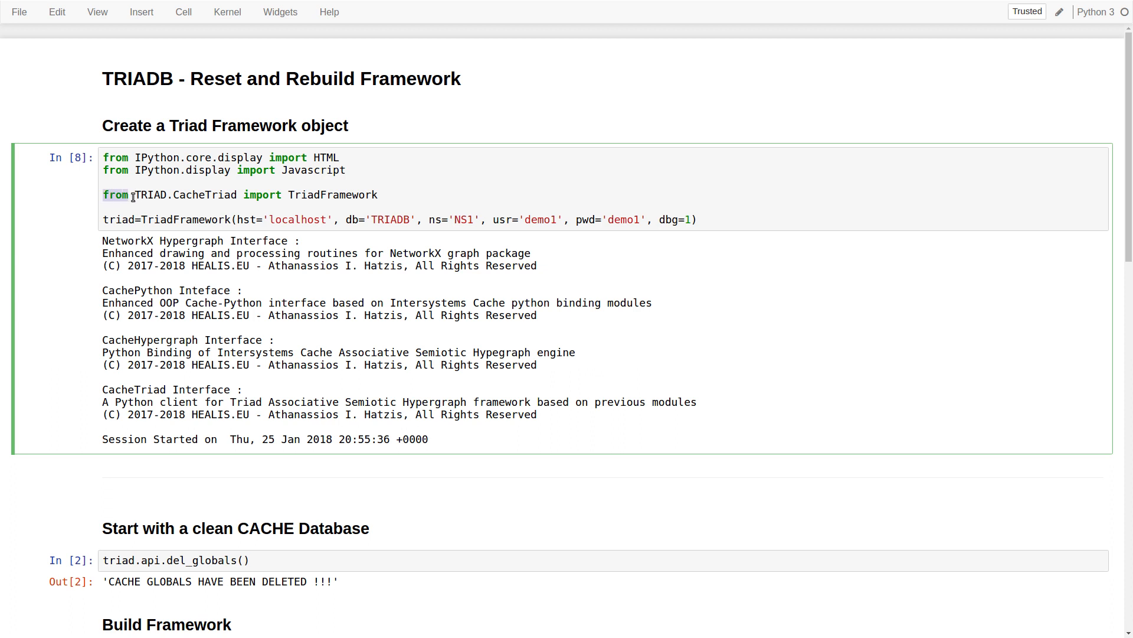
{"action": "left_click_drag", "start_coordinate": [103, 195], "coordinate": [698, 220]}
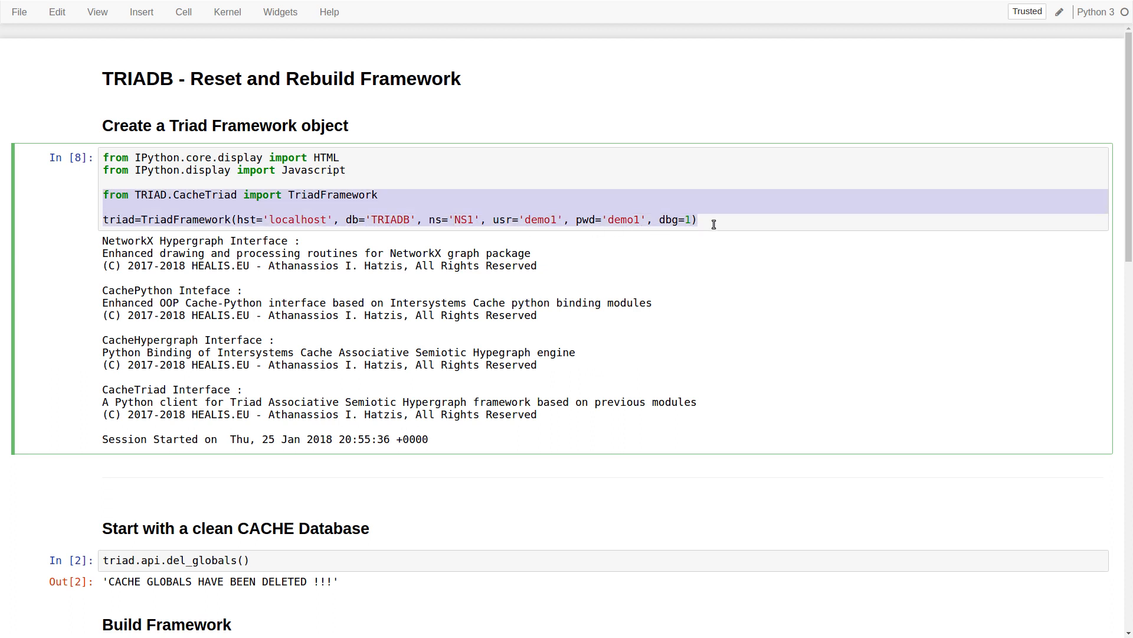
{"action": "mouse_move", "coordinate": [707, 219]}
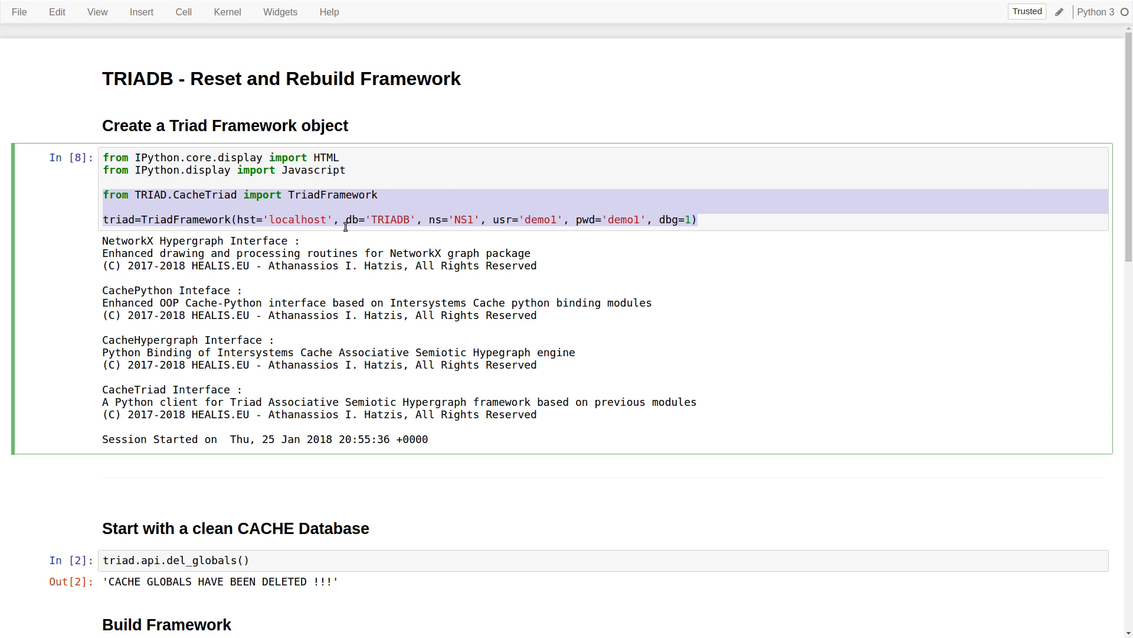
Restart the kernel with Restart & Clear Output, leaving every cell unnumbered and the first cell deselected
{"action": "left_click", "coordinate": [226, 12]}
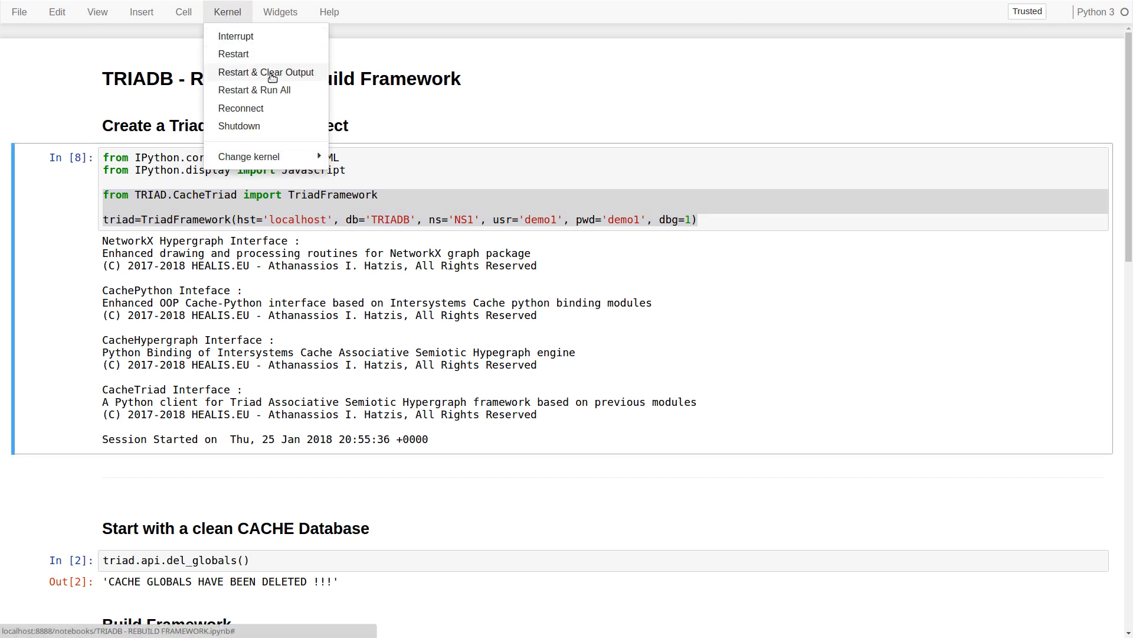
{"action": "left_click", "coordinate": [266, 72]}
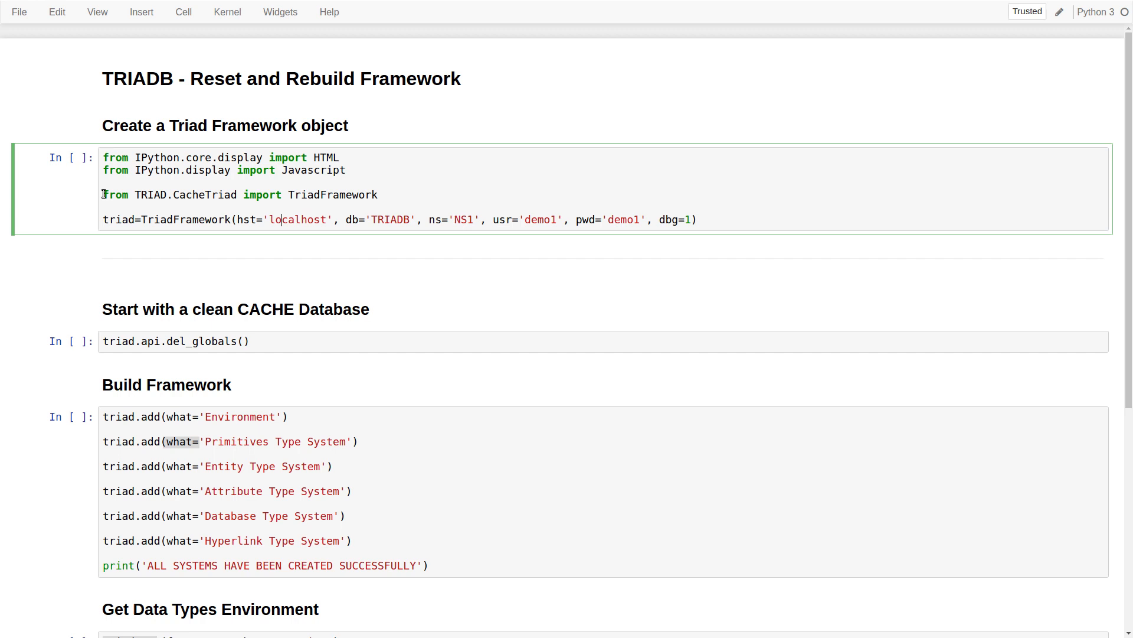
{"action": "left_click_drag", "start_coordinate": [102, 195], "coordinate": [307, 220]}
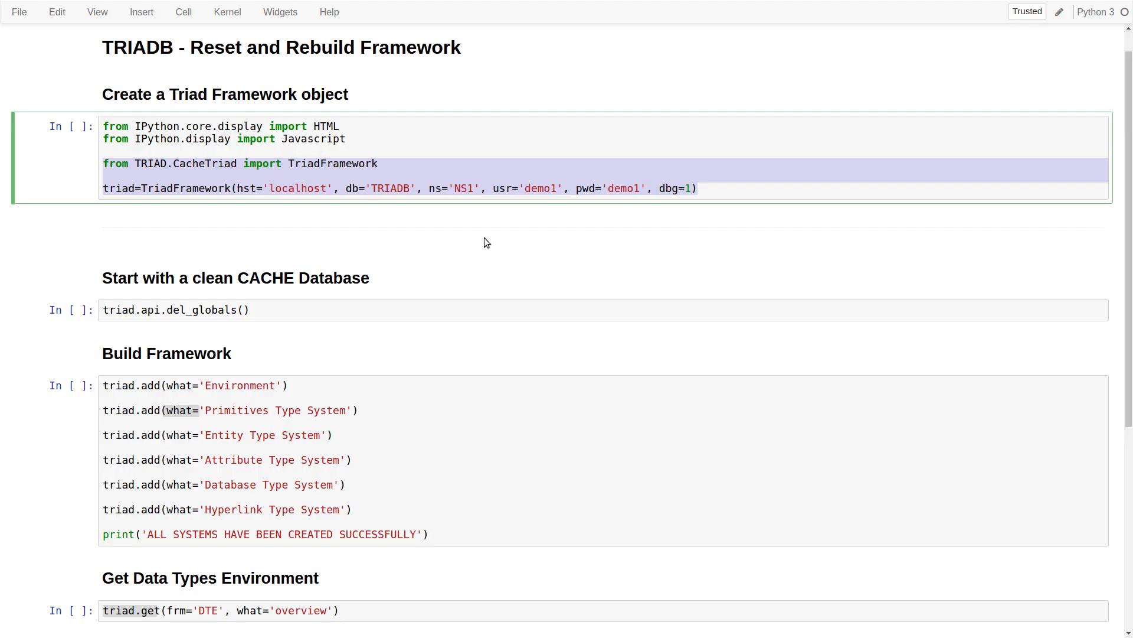
{"action": "mouse_move", "coordinate": [468, 237]}
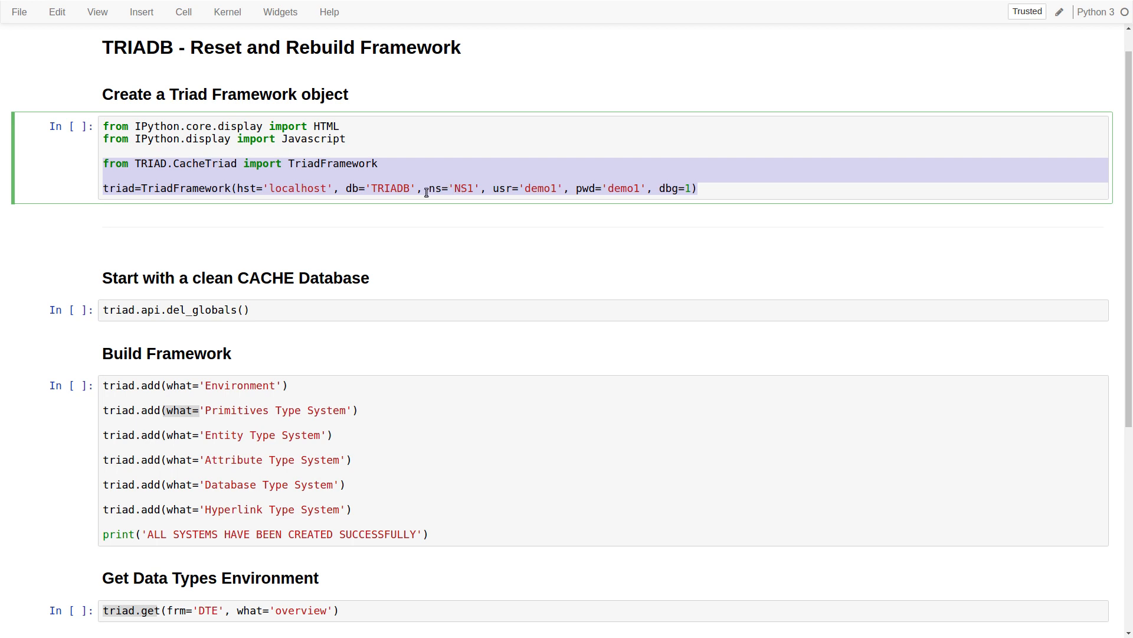
{"action": "left_click", "coordinate": [701, 189]}
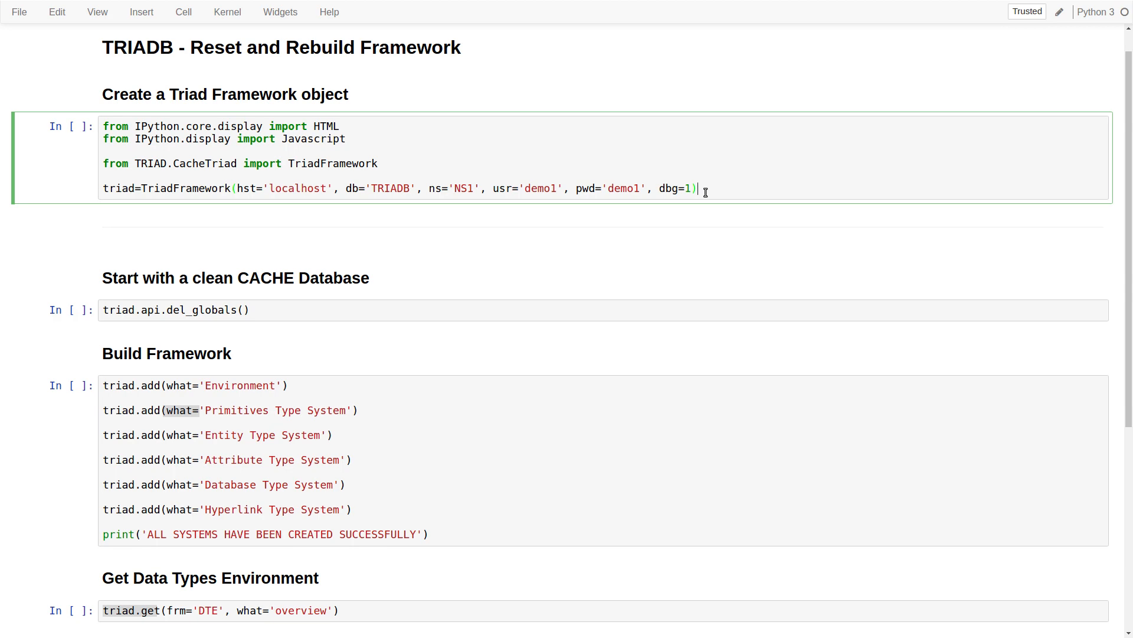
Execute the Triad Framework creation cell, printing the four interface banners and a new session start time
{"action": "key", "text": "shift+enter"}
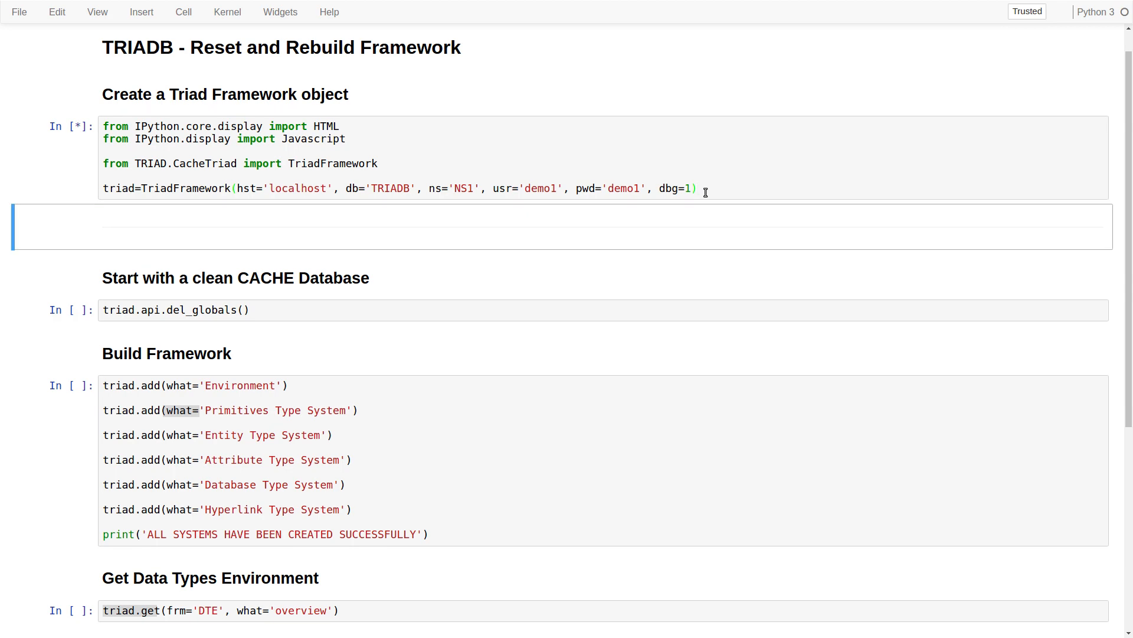
{"action": "key", "text": "shift+enter"}
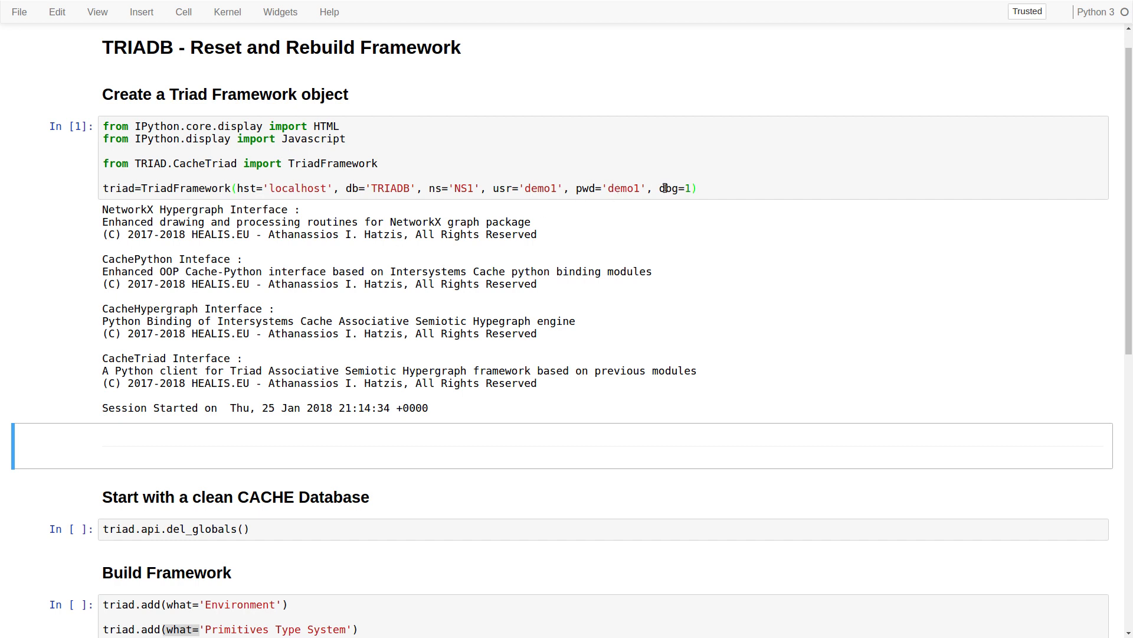
{"action": "mouse_move", "coordinate": [697, 205]}
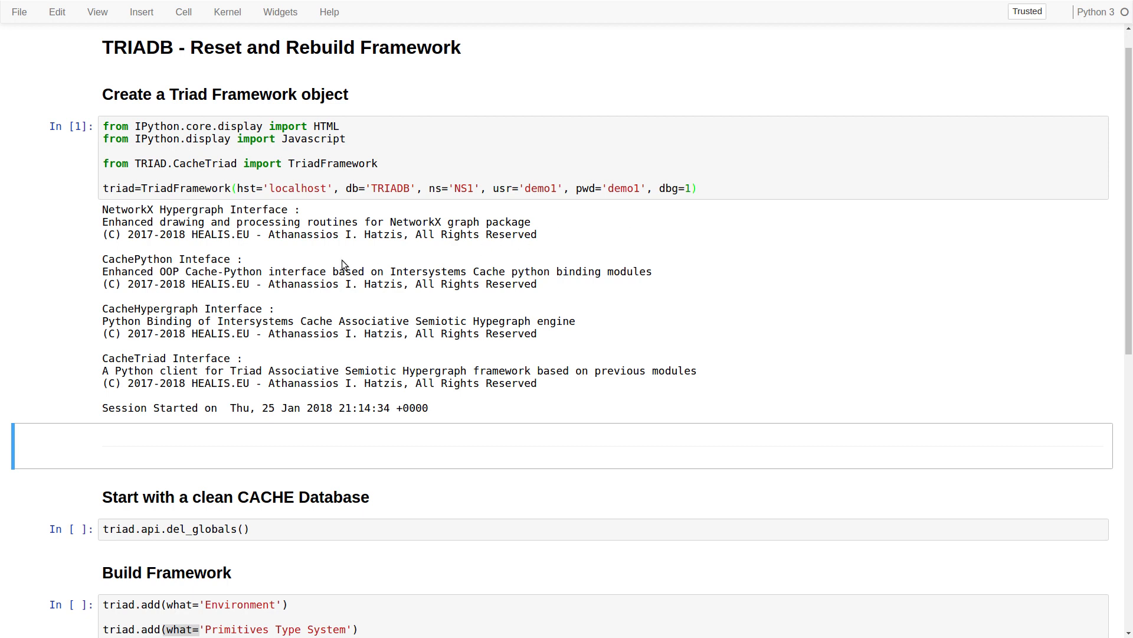
{"action": "mouse_move", "coordinate": [205, 305]}
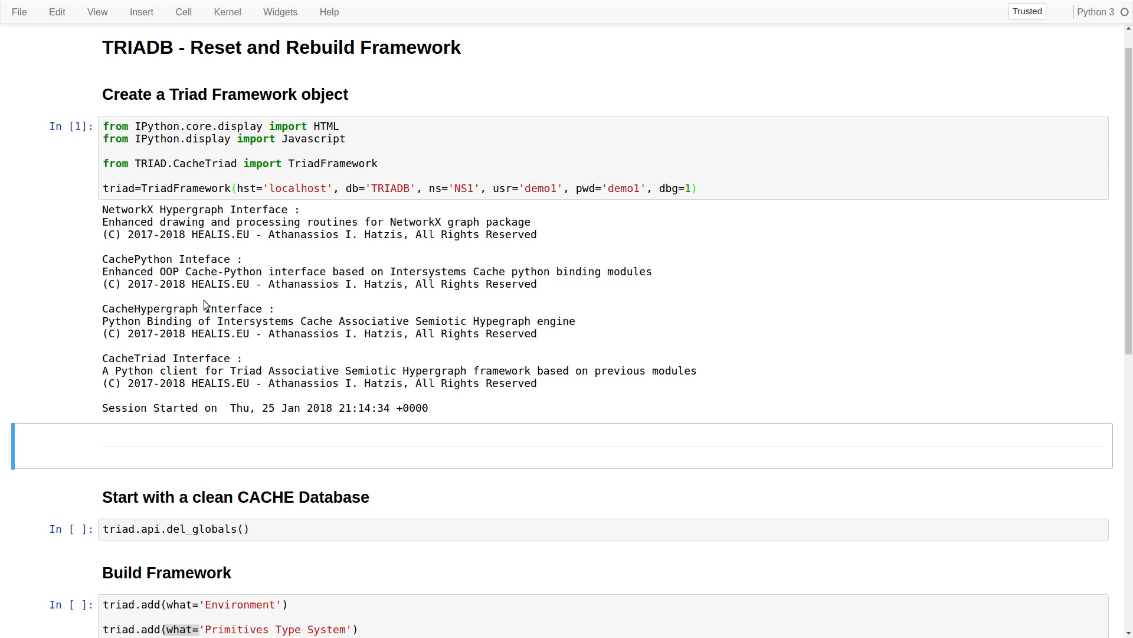
{"action": "mouse_move", "coordinate": [251, 370]}
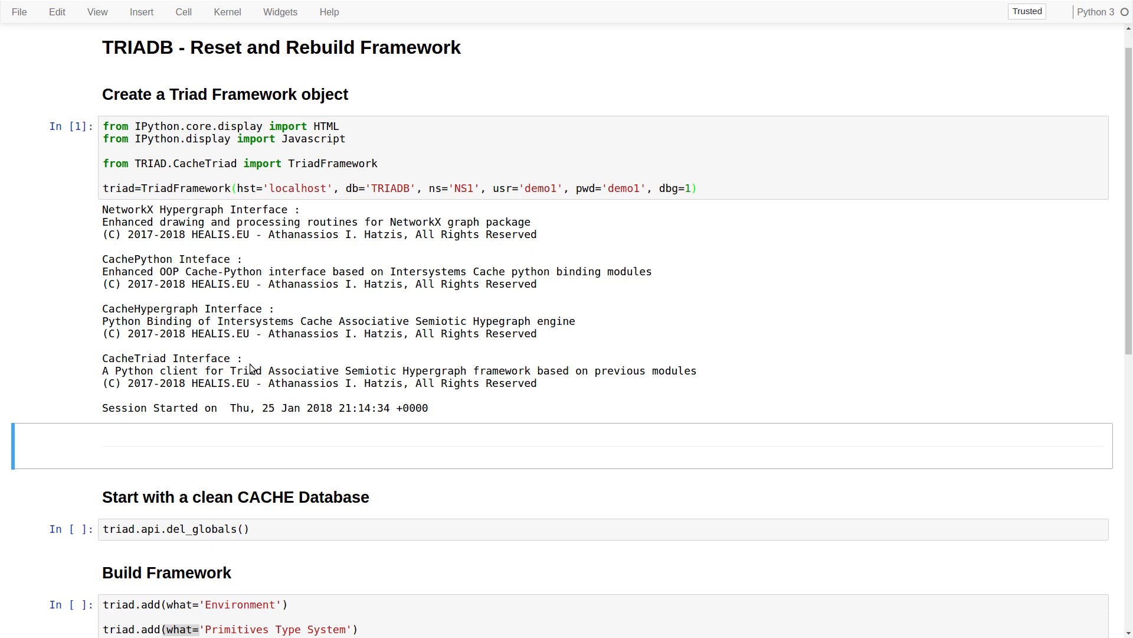
{"action": "mouse_move", "coordinate": [293, 369]}
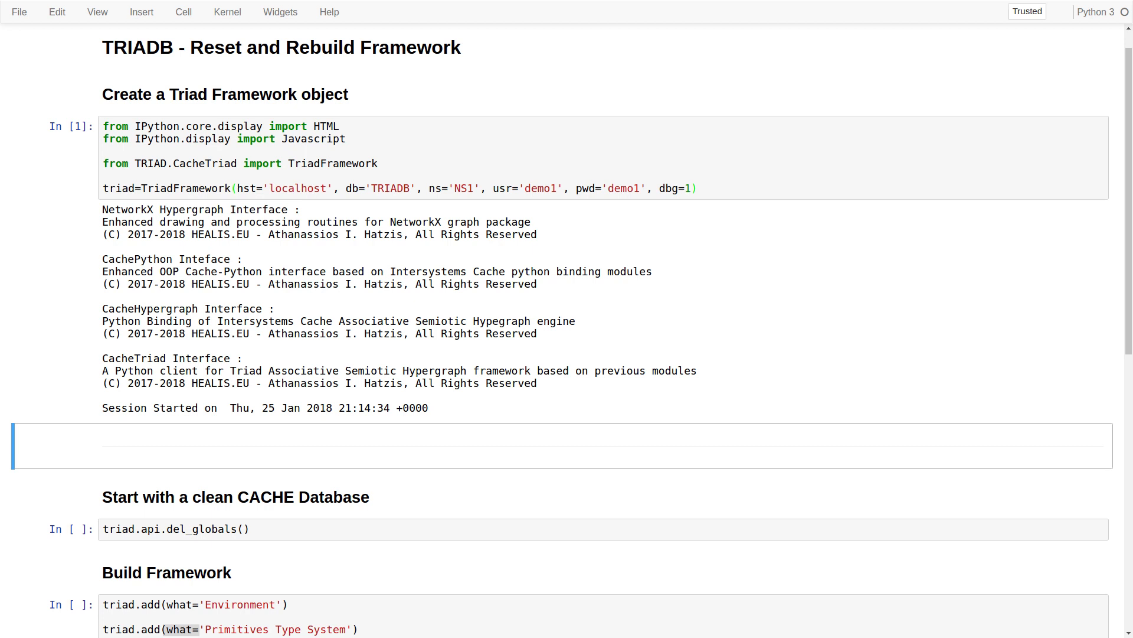
{"action": "mouse_move", "coordinate": [334, 322]}
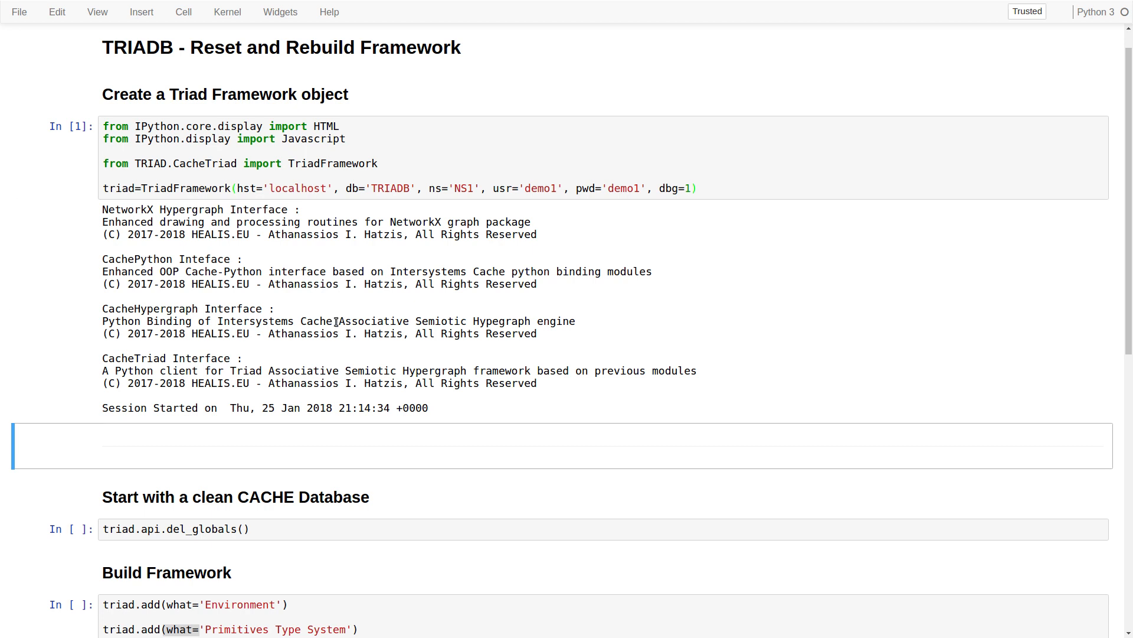
{"action": "mouse_move", "coordinate": [307, 307]}
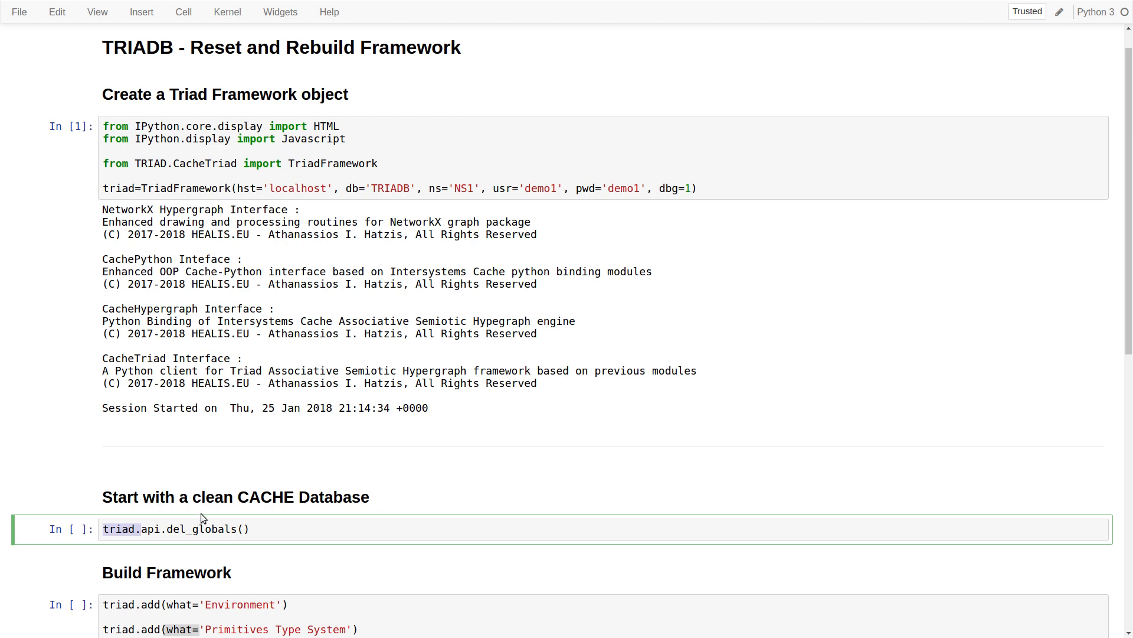
{"action": "mouse_move", "coordinate": [340, 527]}
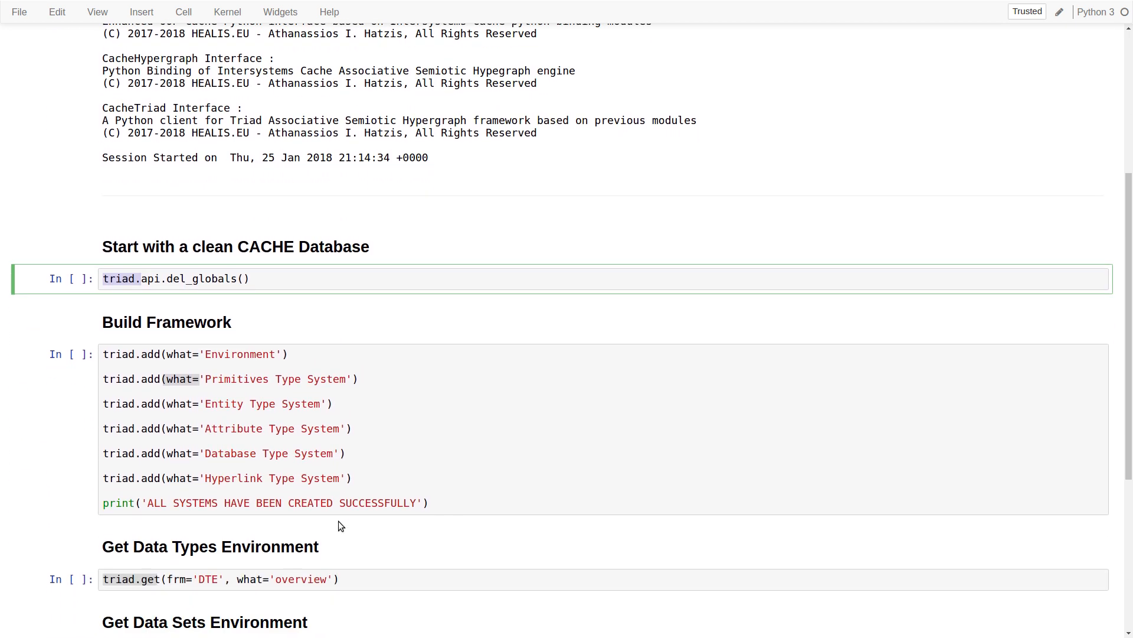
Run All cells so the build reports all systems created and the data types and data sets tables appear
{"action": "scroll", "scroll_direction": "down", "scroll_amount": 3}
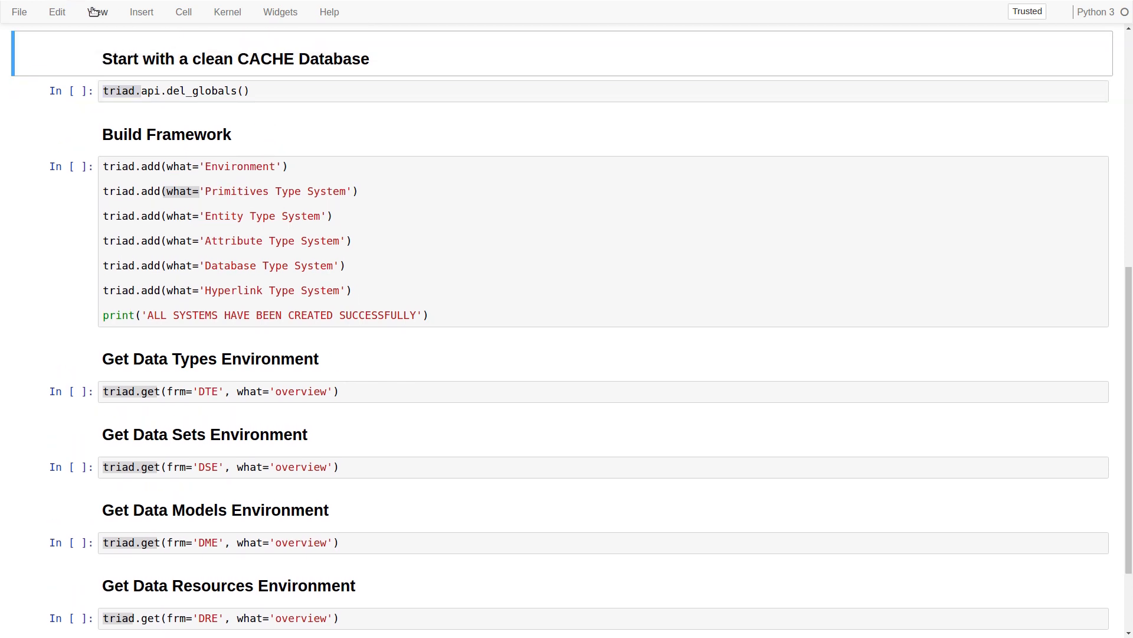
{"action": "left_click", "coordinate": [183, 12]}
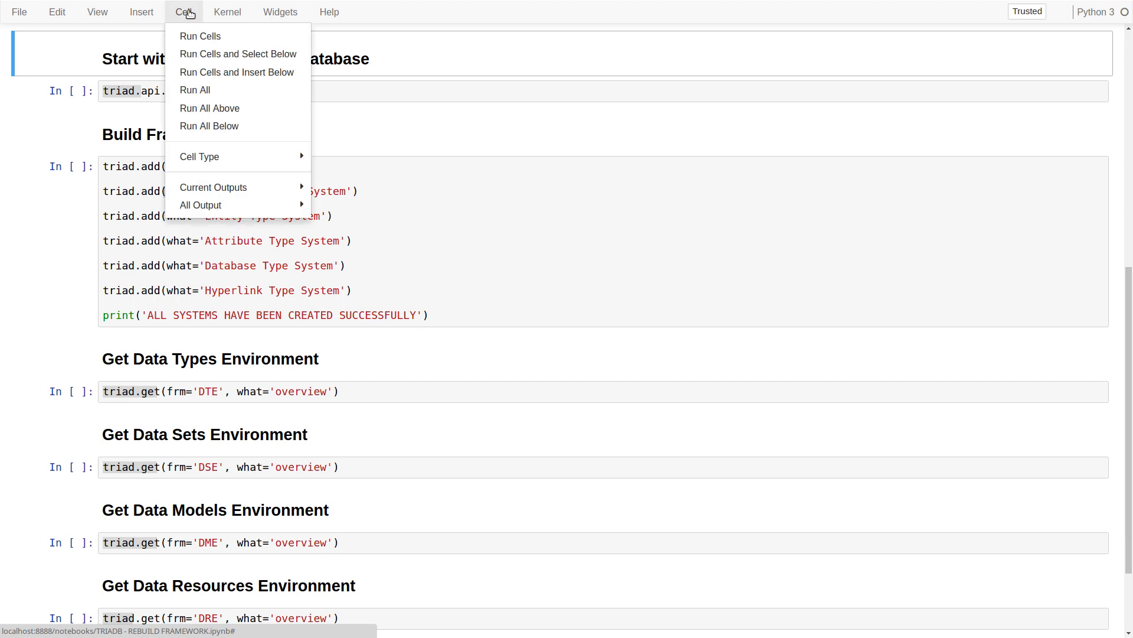
{"action": "left_click", "coordinate": [195, 90]}
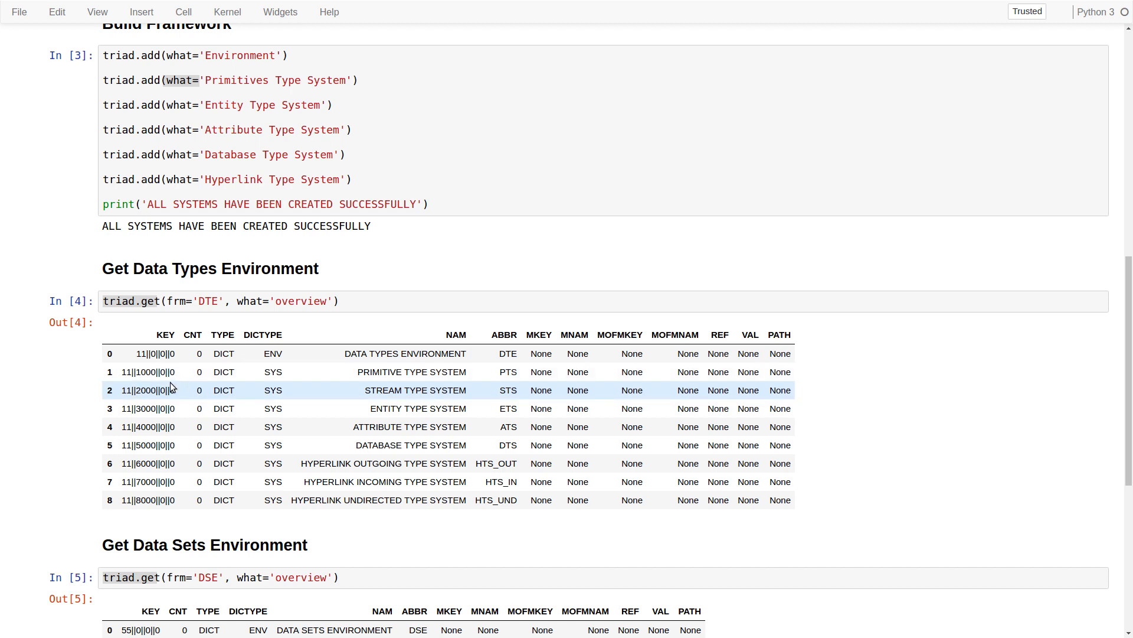
{"action": "mouse_move", "coordinate": [229, 387]}
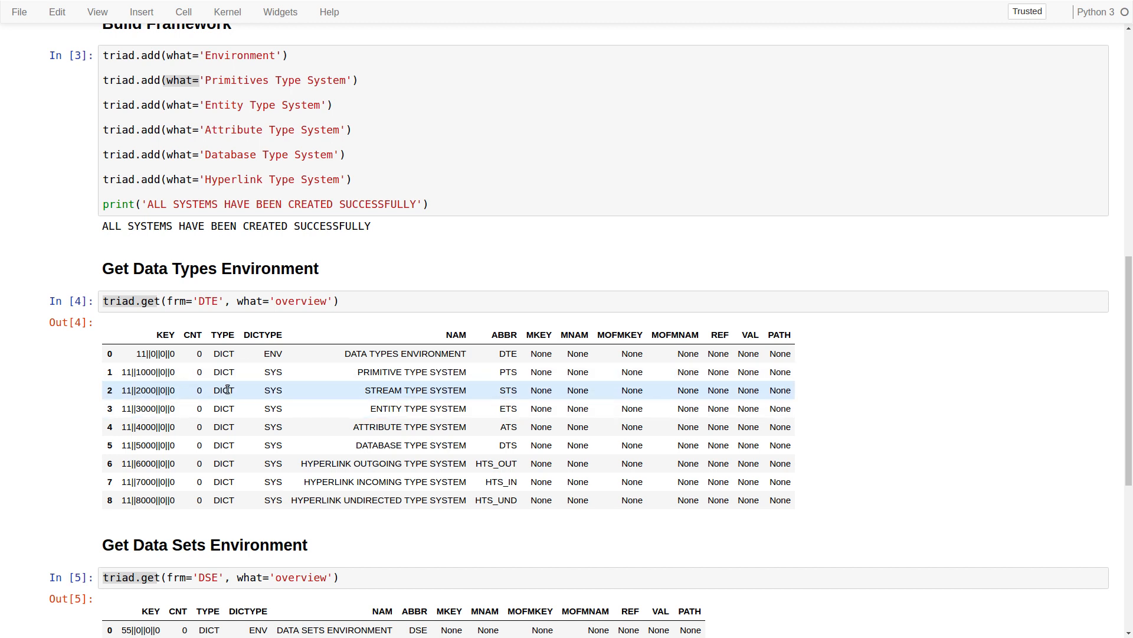
{"action": "mouse_move", "coordinate": [142, 407]}
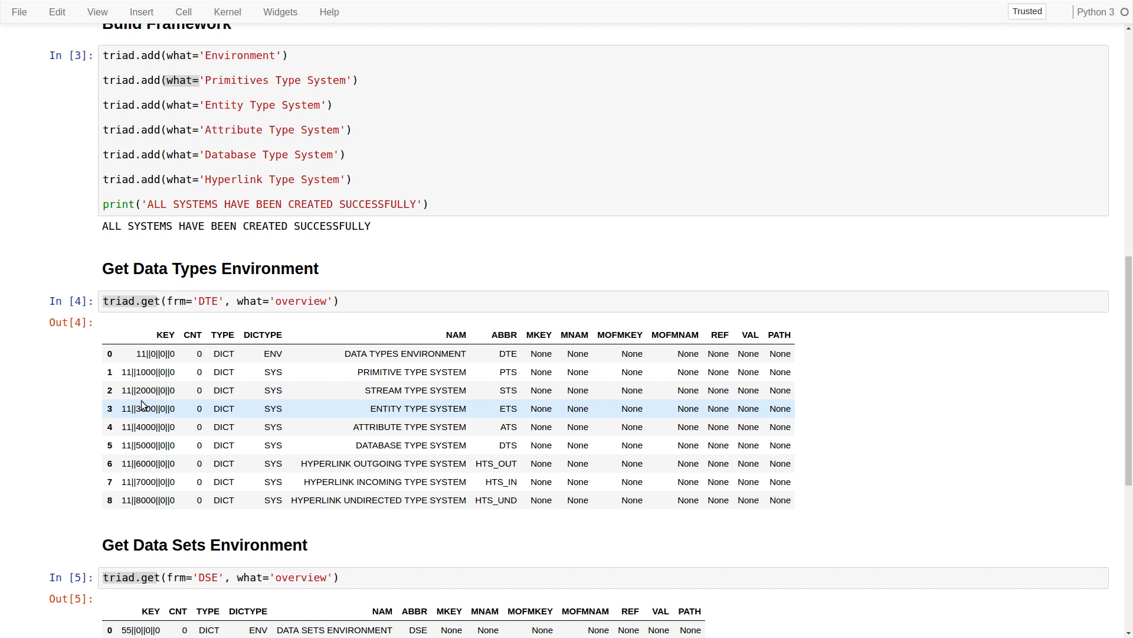
{"action": "scroll", "scroll_direction": "down", "scroll_amount": 3}
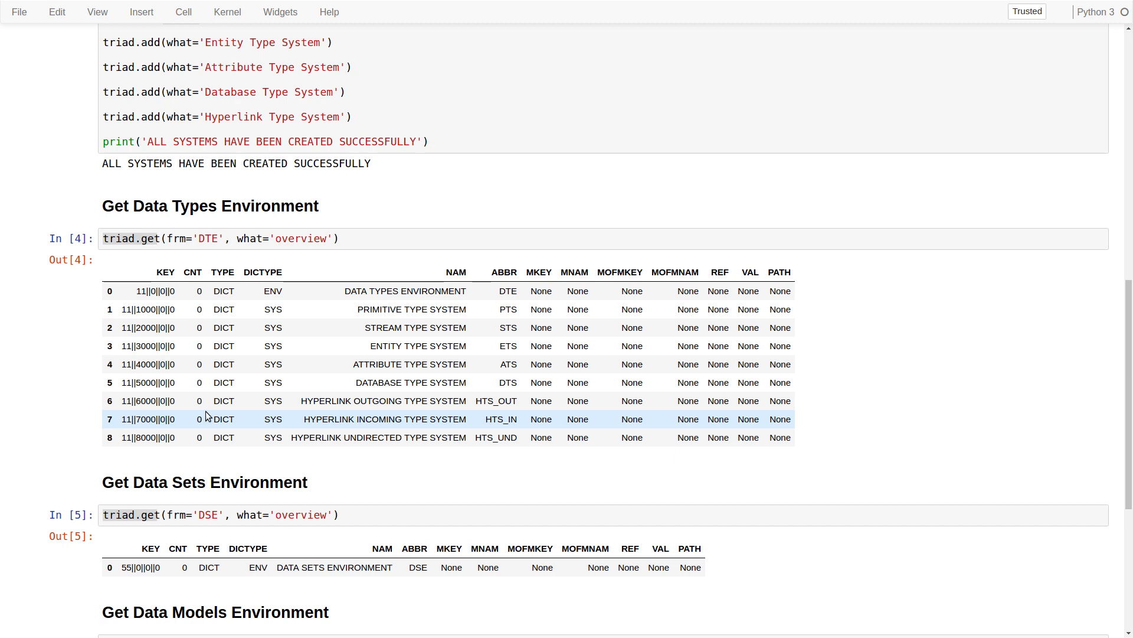
{"action": "mouse_move", "coordinate": [206, 417]}
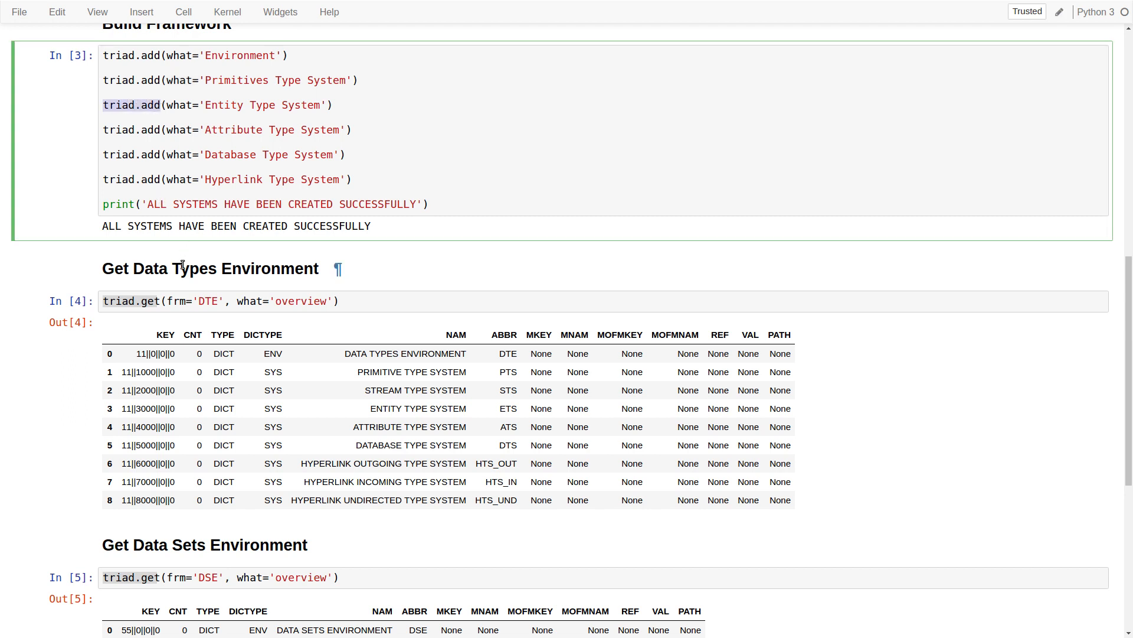
{"action": "mouse_move", "coordinate": [253, 185]}
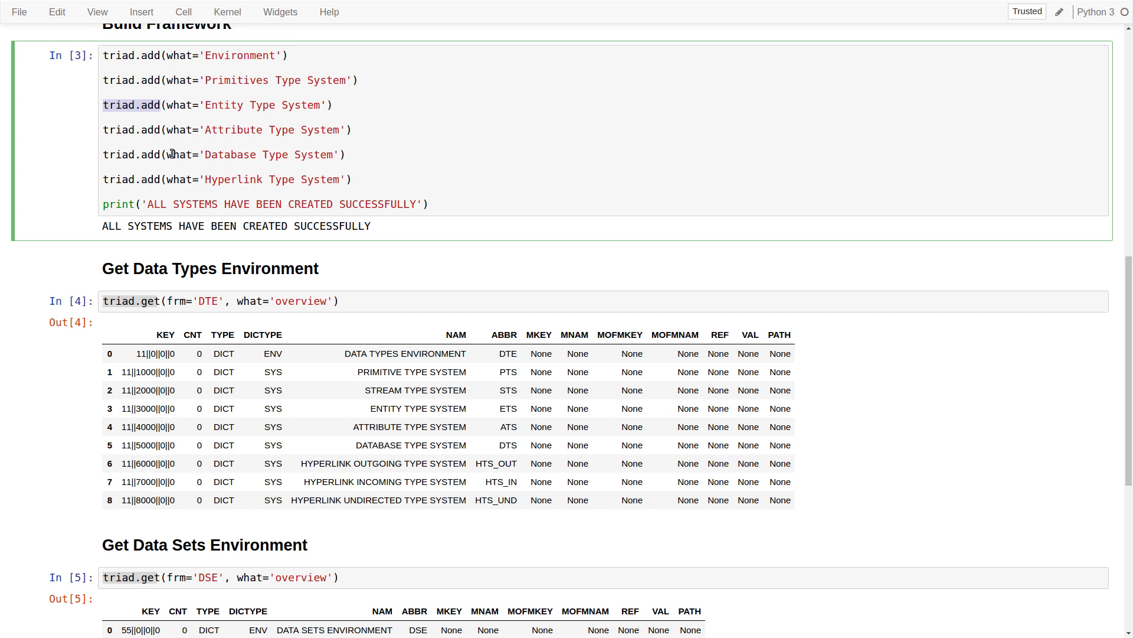
{"action": "double_click", "coordinate": [178, 153]}
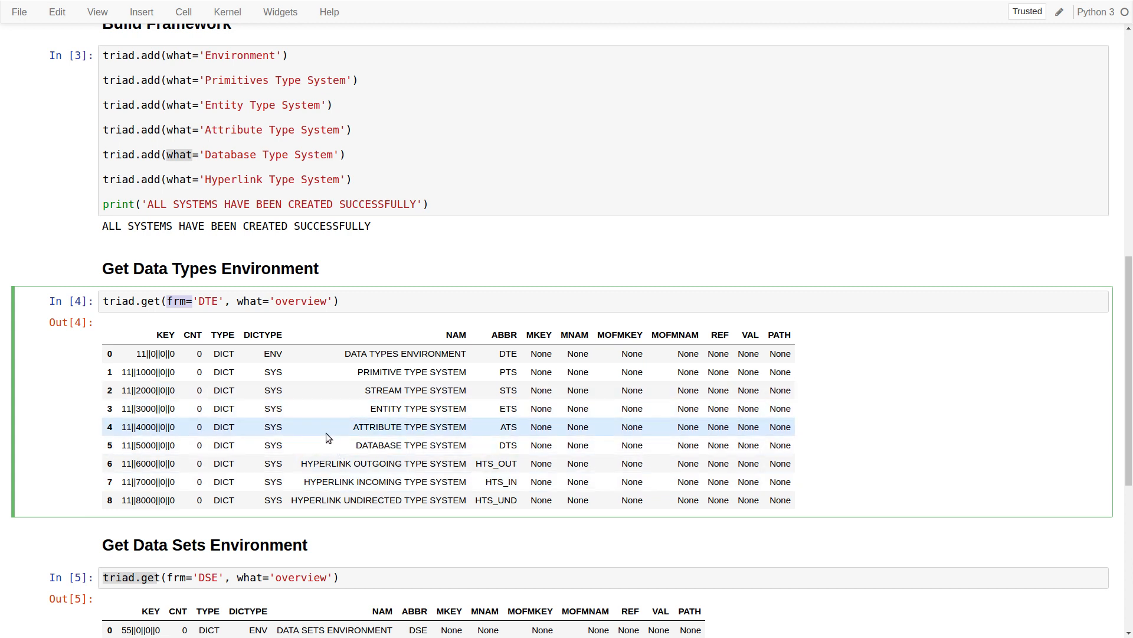
{"action": "mouse_move", "coordinate": [267, 463]}
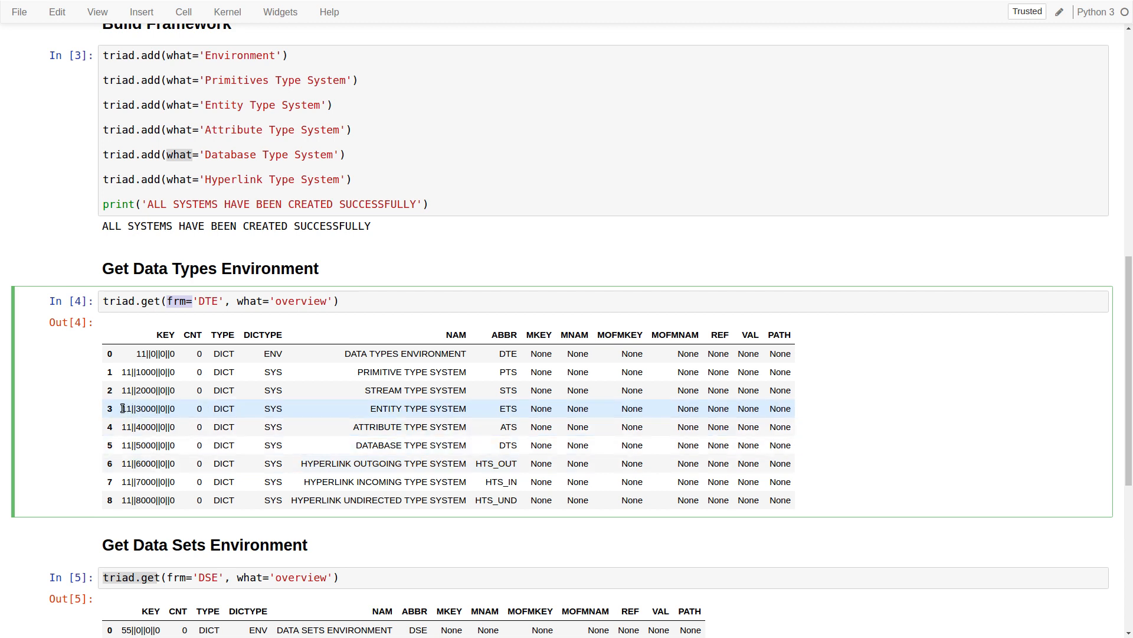
{"action": "double_click", "coordinate": [146, 408]}
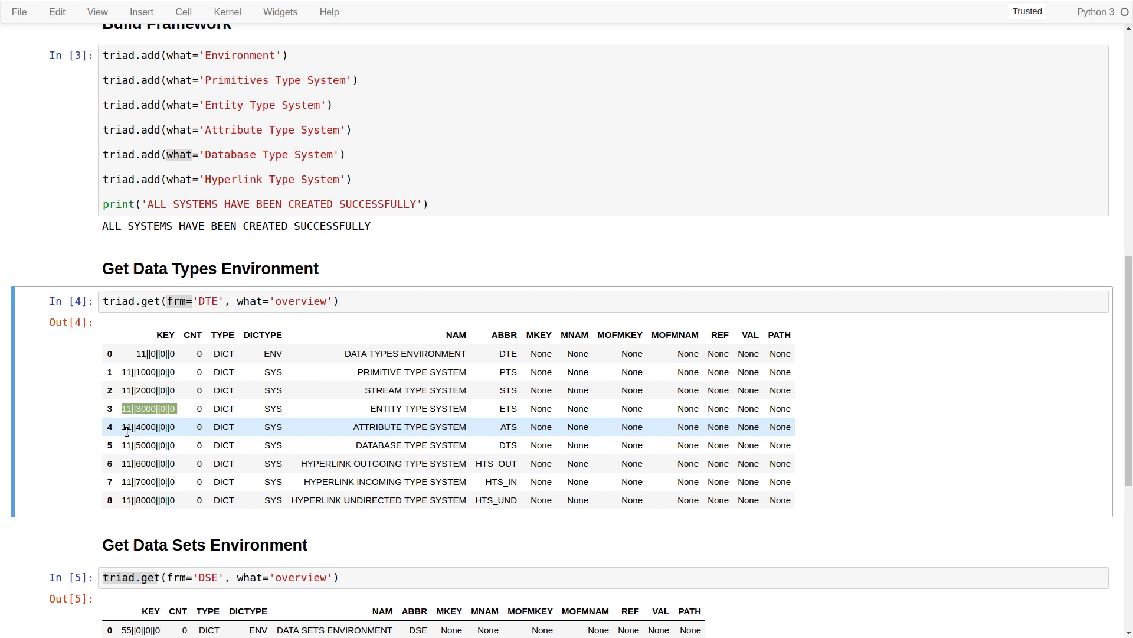
{"action": "mouse_move", "coordinate": [127, 433]}
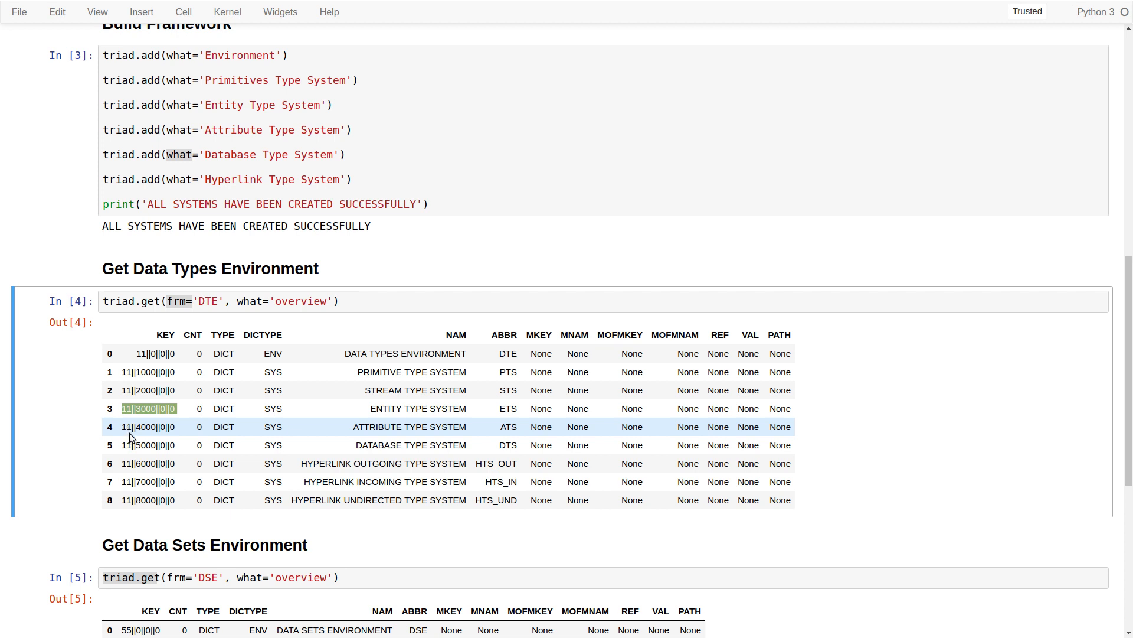
{"action": "mouse_move", "coordinate": [134, 445]}
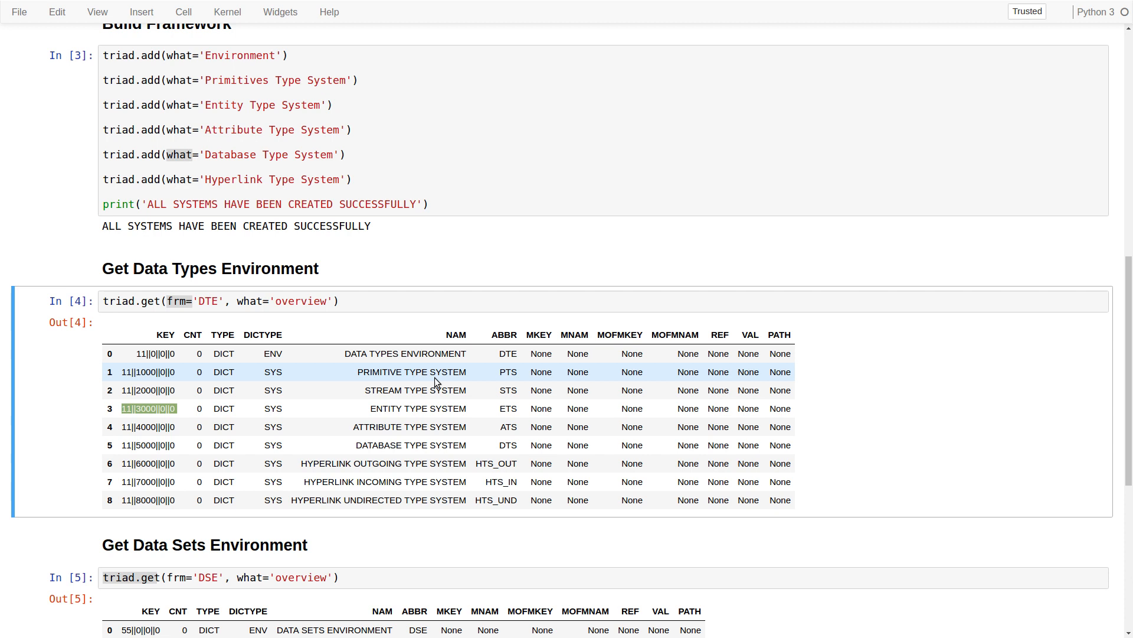
{"action": "mouse_move", "coordinate": [437, 390]}
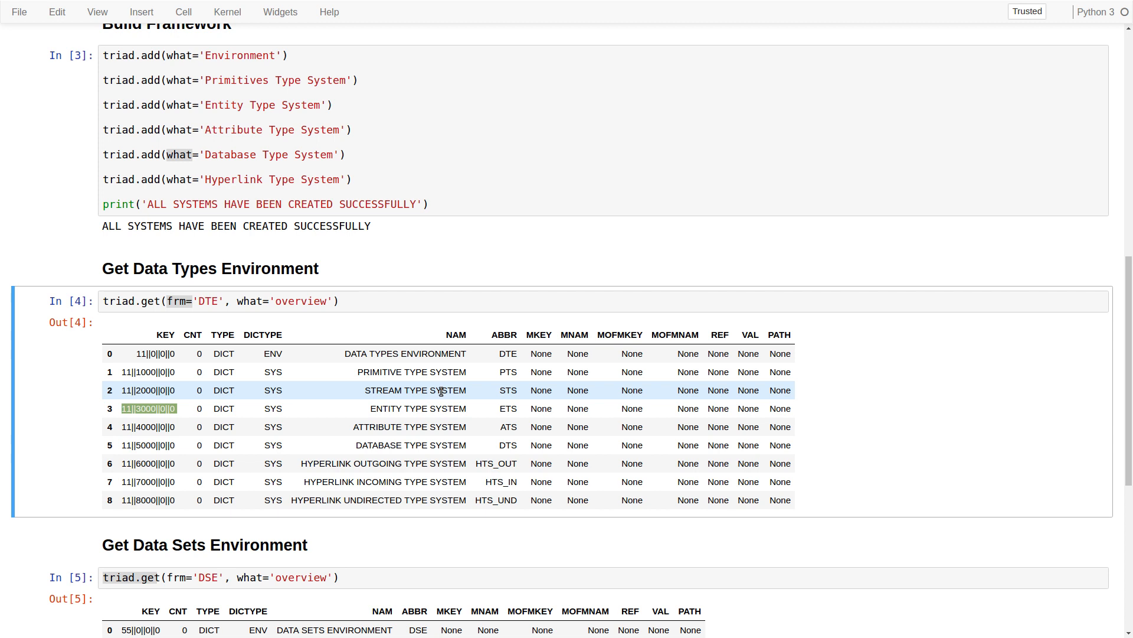
{"action": "mouse_move", "coordinate": [353, 500]}
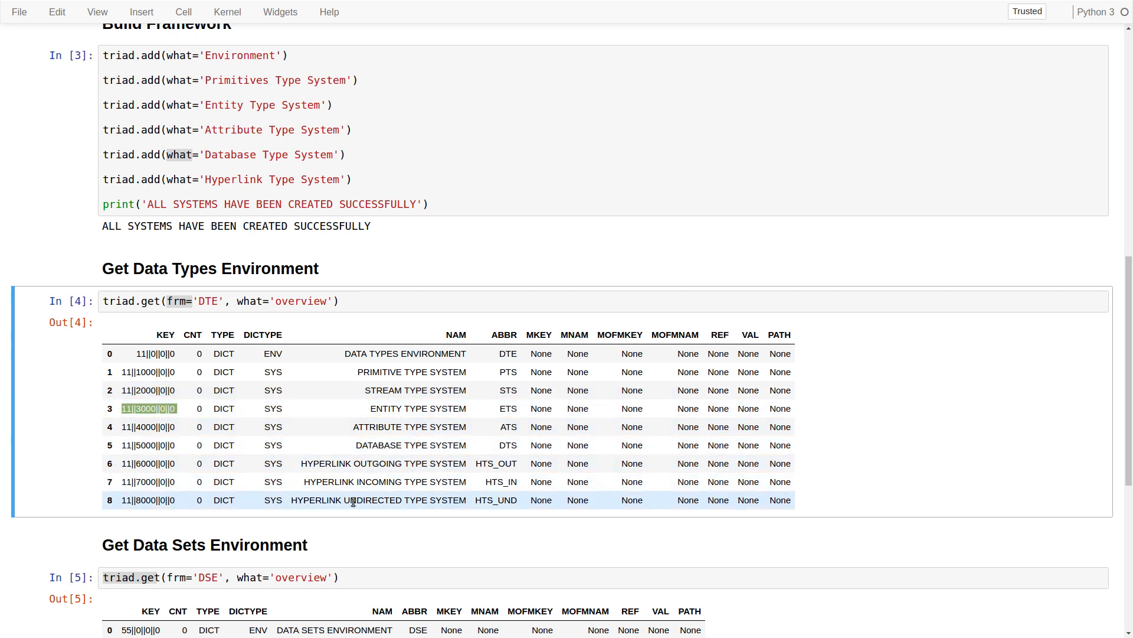
Scroll down to the Data Sets, Data Models and Data Resources environment overview tables
{"action": "scroll", "scroll_direction": "down", "scroll_amount": 3}
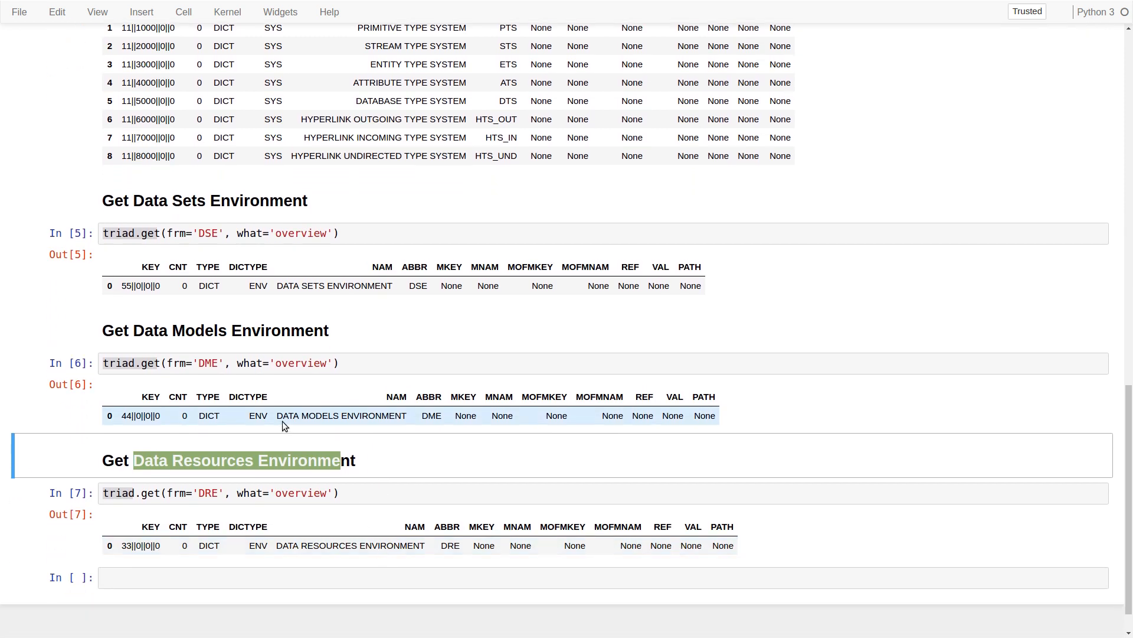
{"action": "mouse_move", "coordinate": [375, 435]}
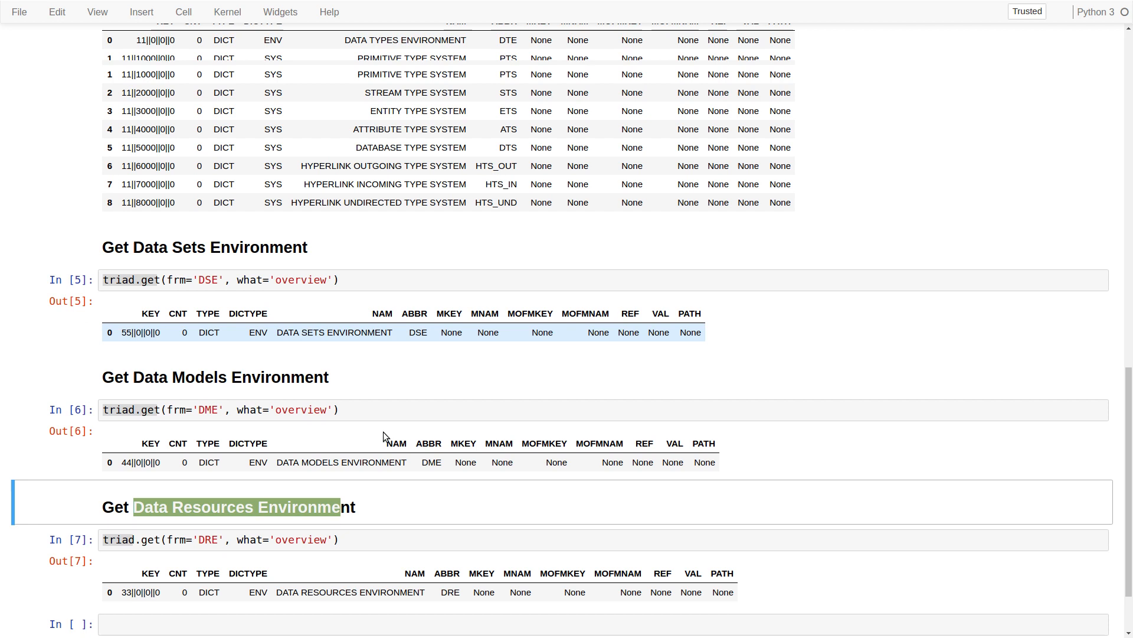
{"action": "scroll", "scroll_direction": "down", "scroll_amount": 3}
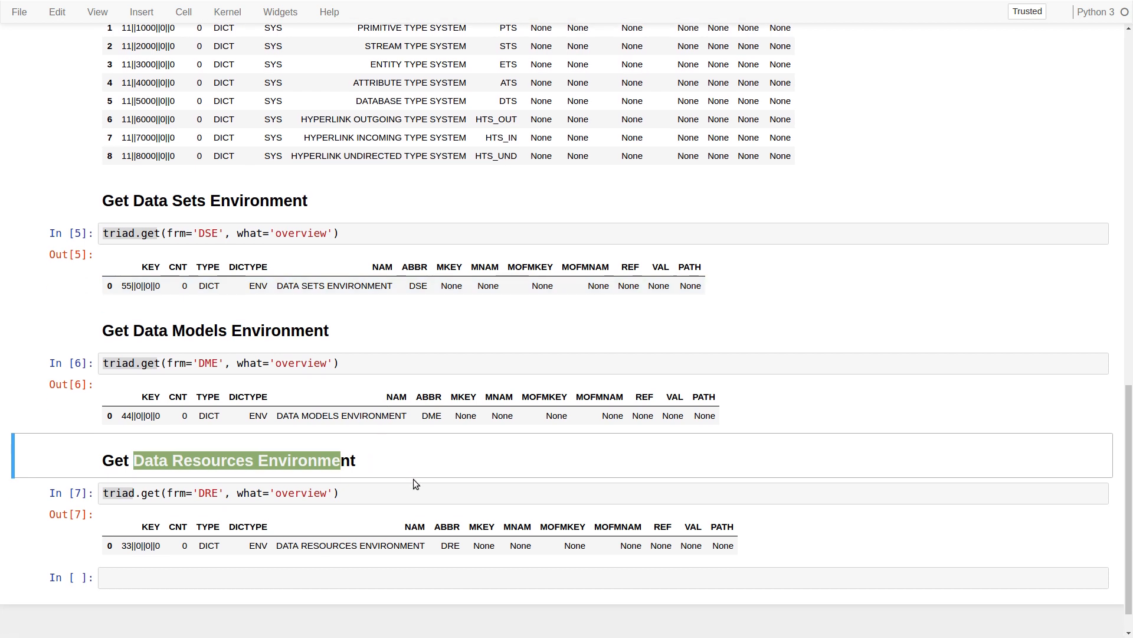
{"action": "mouse_move", "coordinate": [426, 480]}
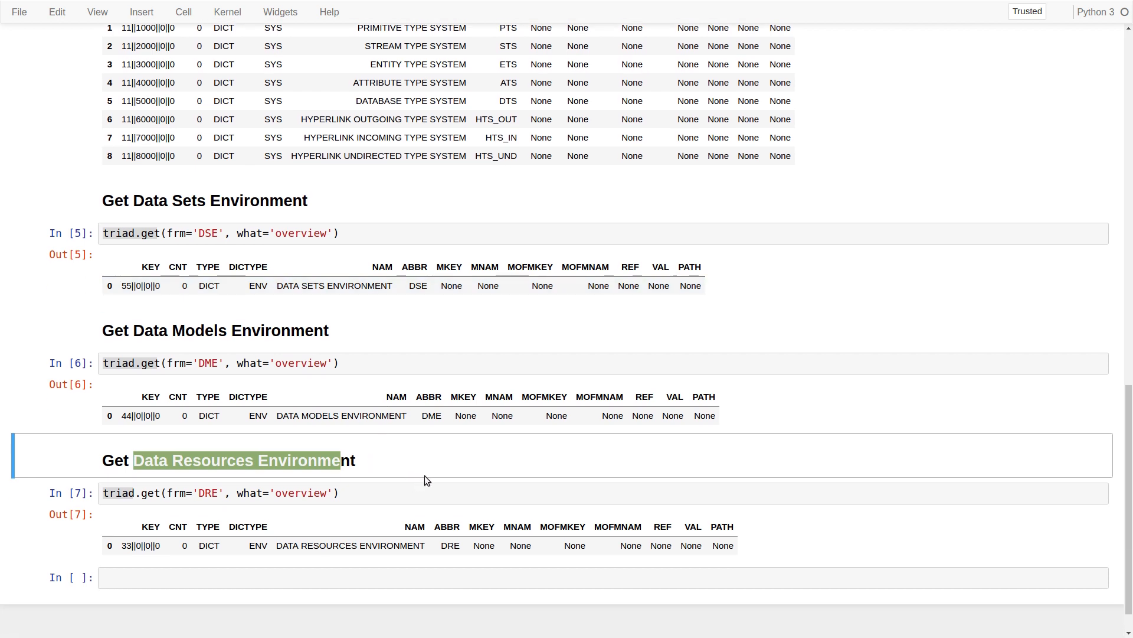
{"action": "mouse_move", "coordinate": [446, 482]}
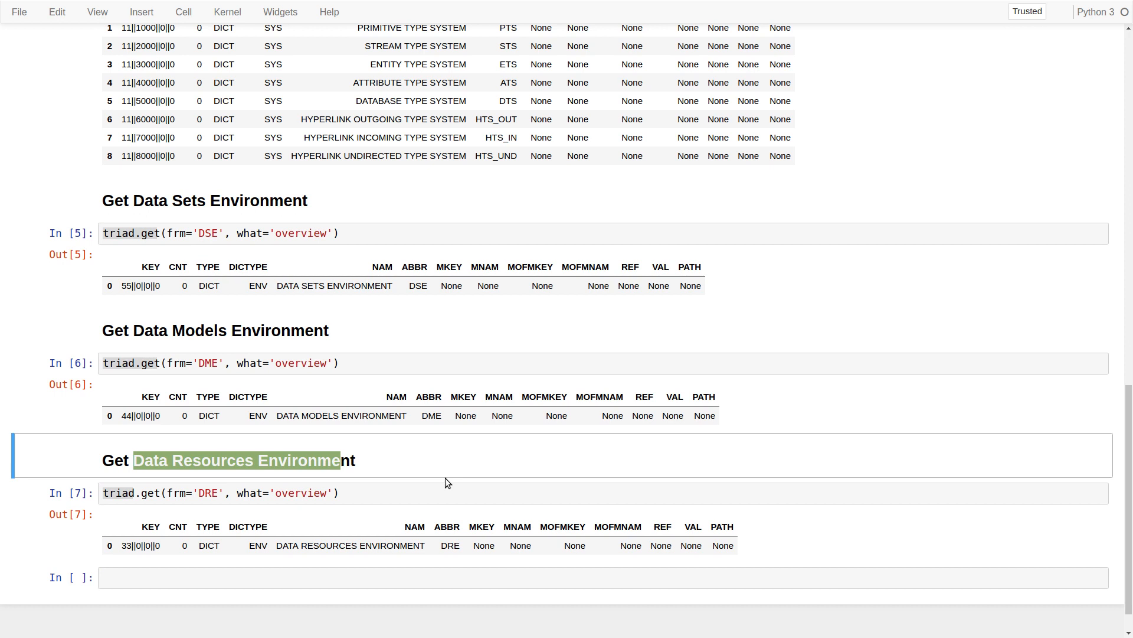
{"action": "mouse_move", "coordinate": [454, 476]}
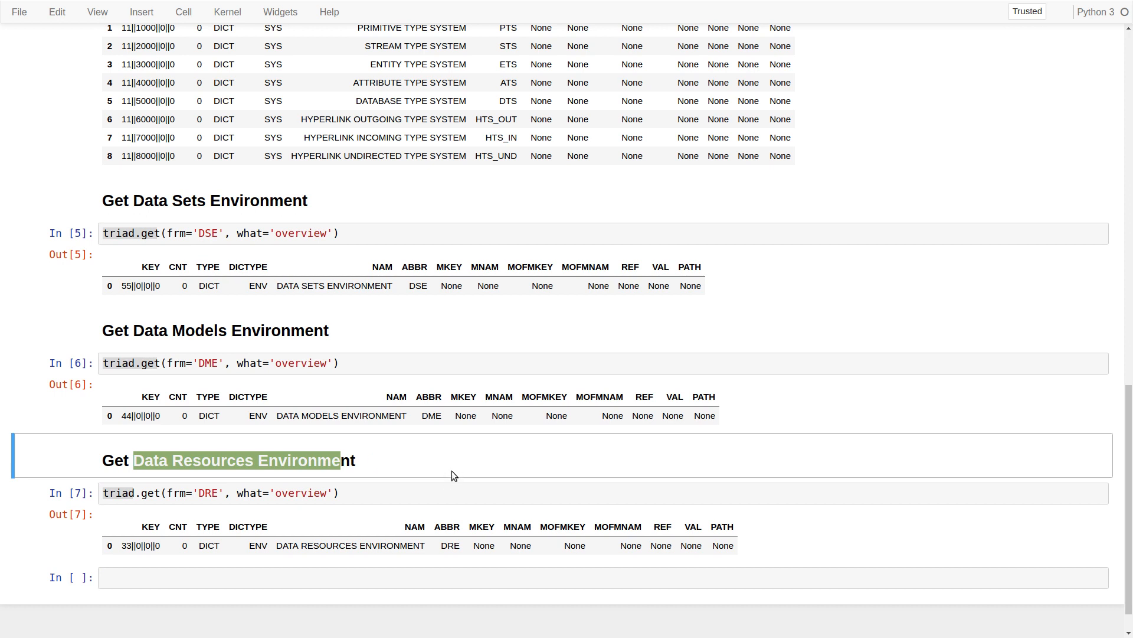